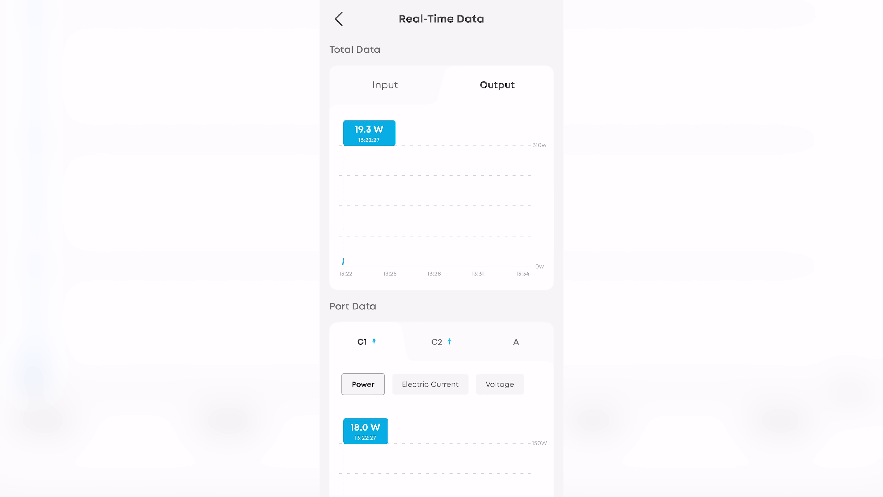
Step: Return to the 26K Prime Power Bank overview and bring up its Charging Mode choices showing Custom Mode
left_click(339, 18)
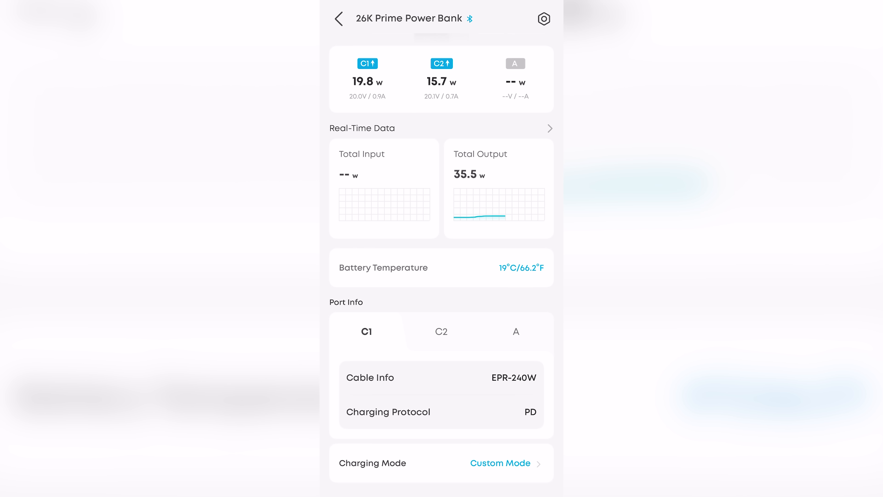
left_click(500, 462)
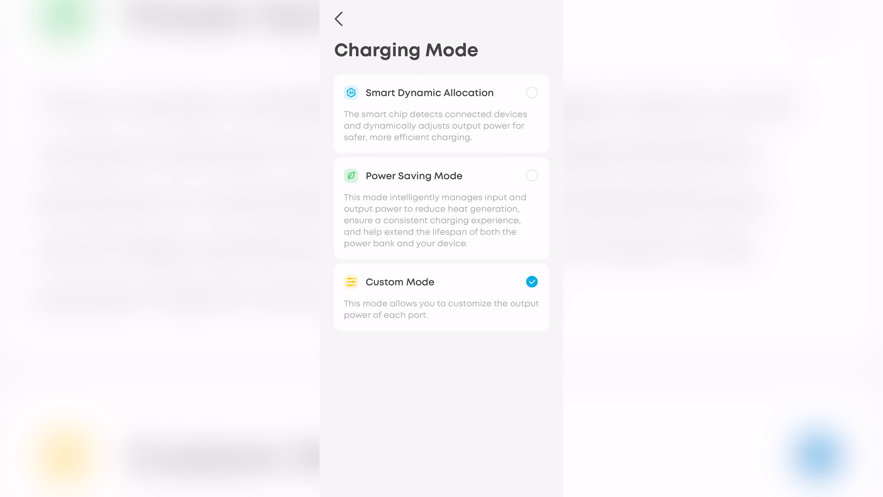
left_click(531, 93)
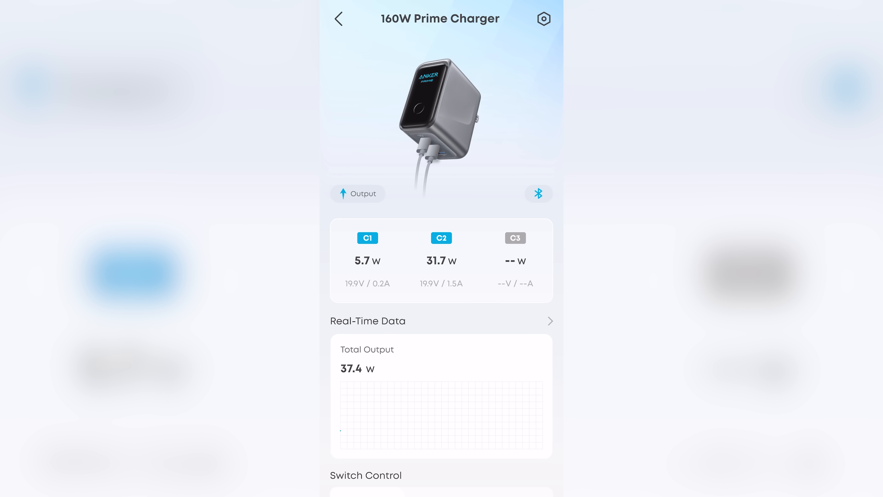
Step: Go through the 160W charger's settings and '140W one' custom mode to the Standard Mode options with C1 Port Priority
left_click(543, 18)
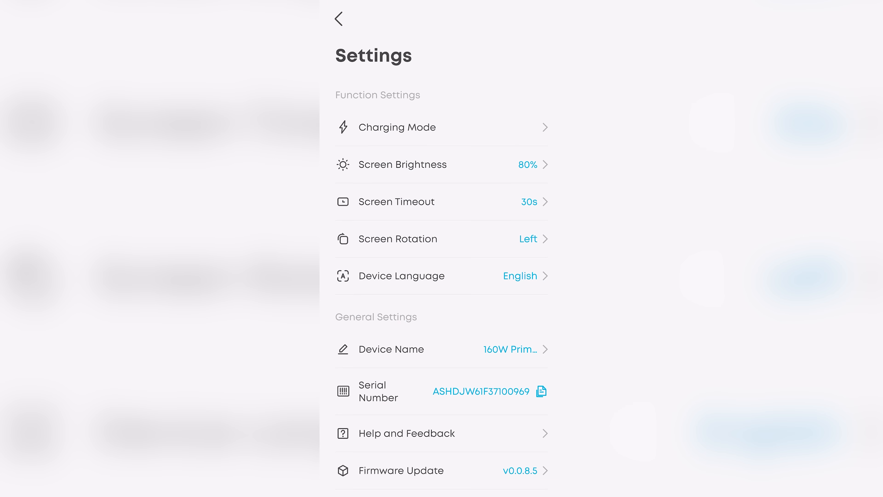
left_click(397, 127)
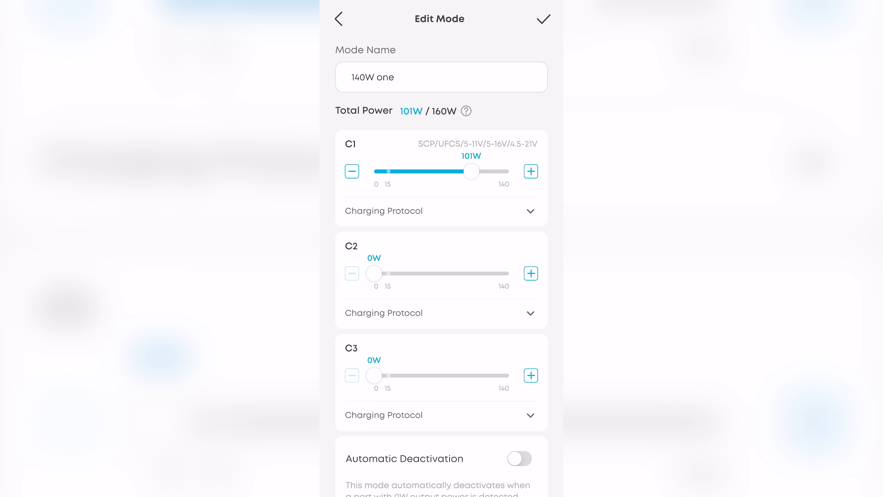
left_click(339, 18)
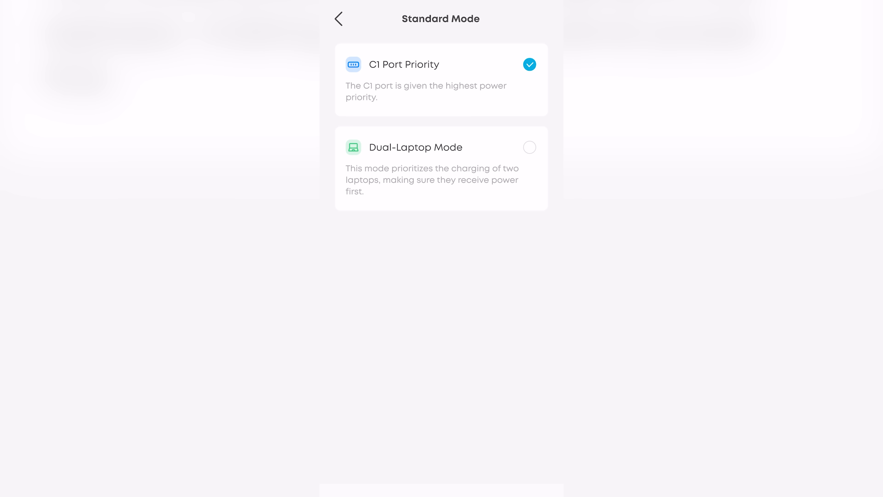